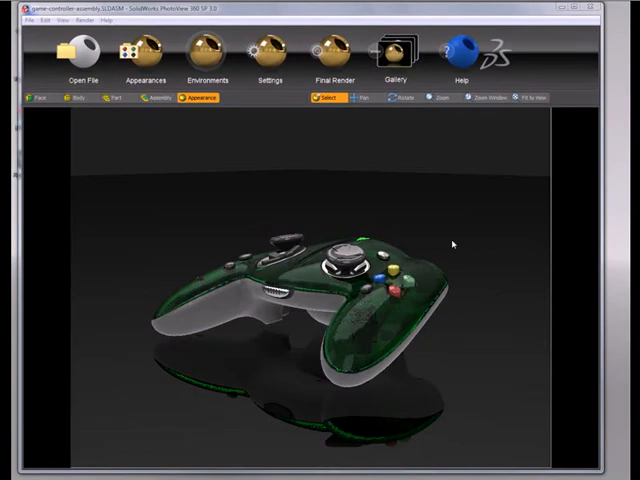
mouse_move(420, 192)
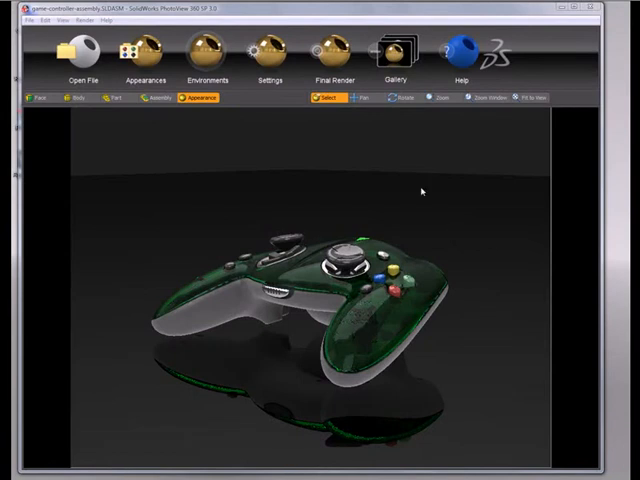
mouse_move(198, 196)
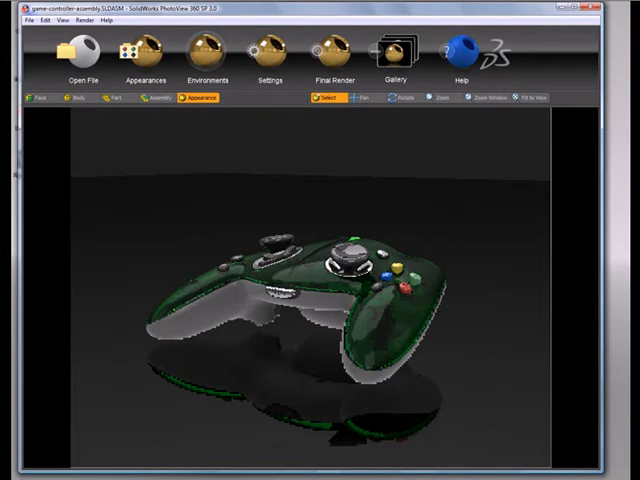
mouse_move(586, 464)
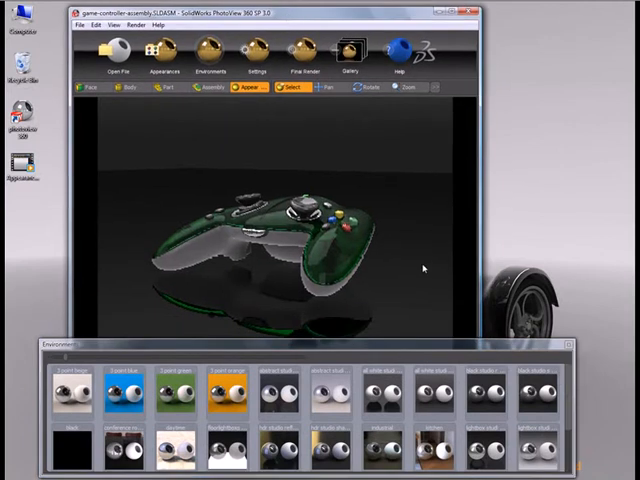
mouse_move(404, 284)
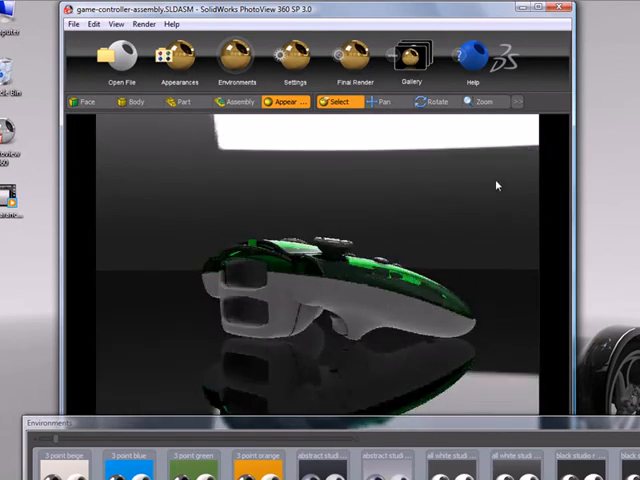
mouse_move(320, 176)
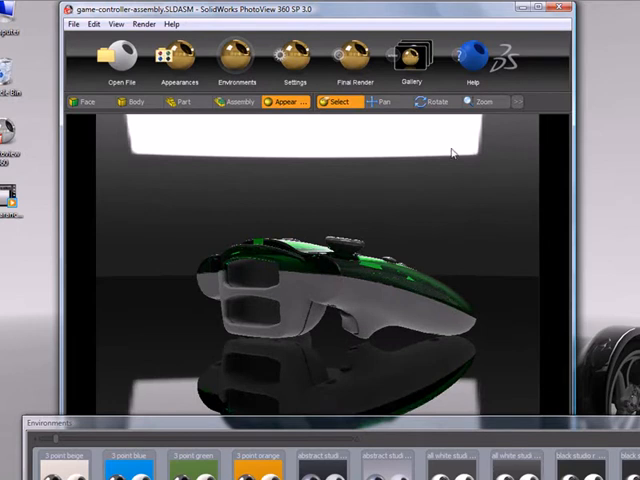
mouse_move(224, 210)
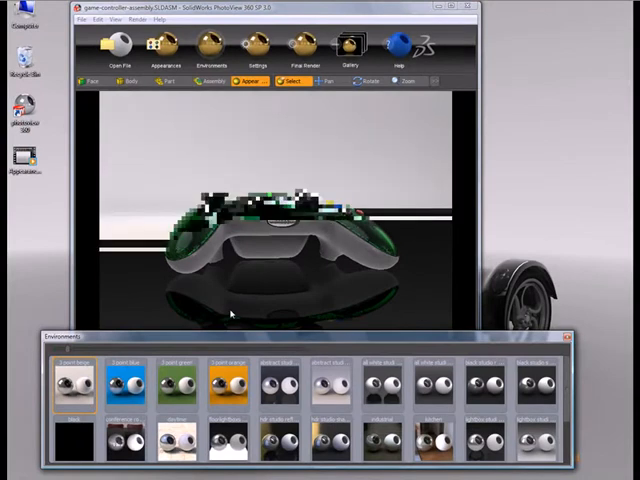
Apply the white studio room environment as the controller's backdrop.
left_click(124, 384)
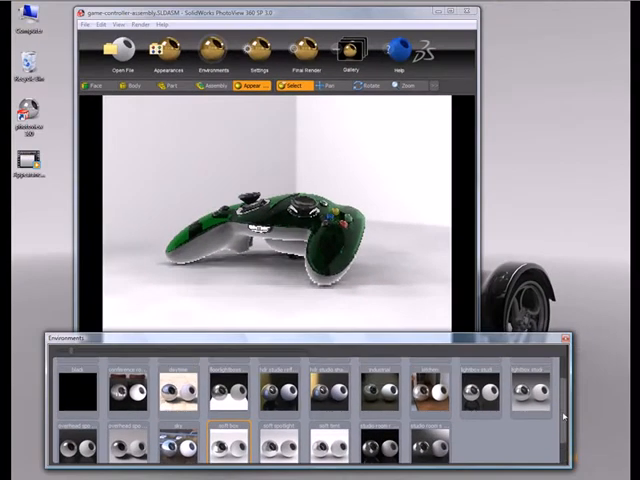
scroll("up", 3)
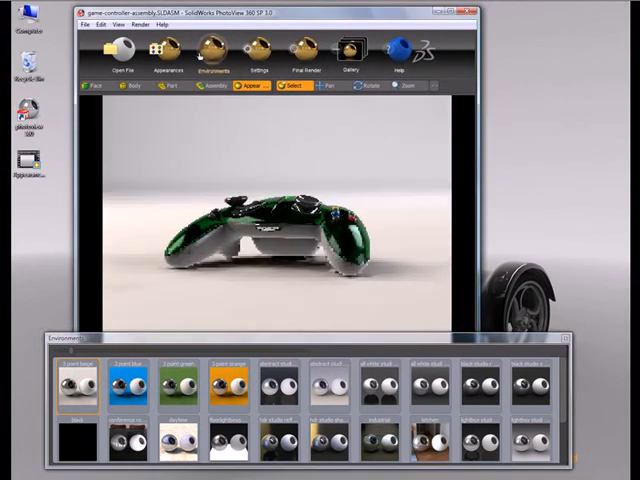
In Settings, change the environment floor height and adjust the ground plane so the controller rests on the floor.
left_click(260, 50)
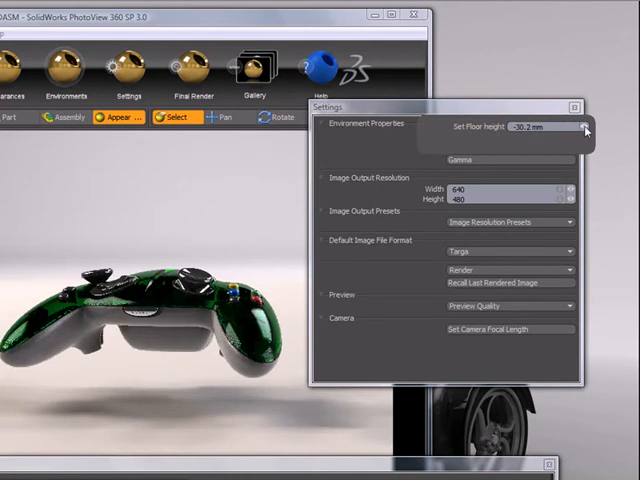
left_click(584, 128)
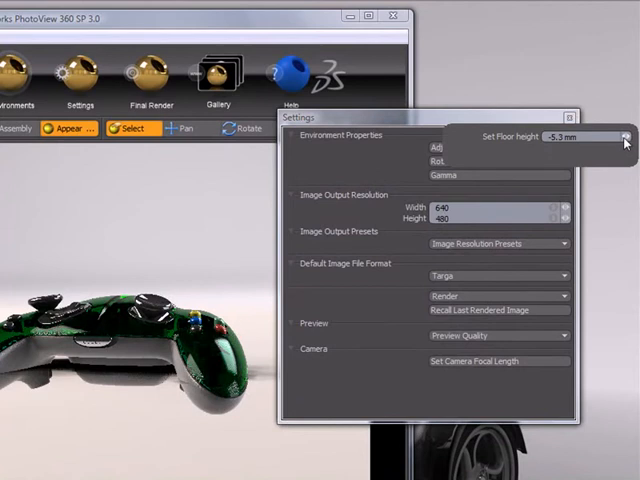
left_click(626, 136)
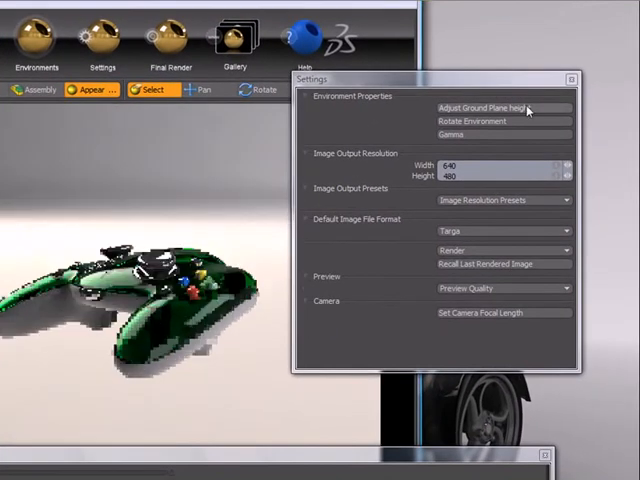
left_click(484, 108)
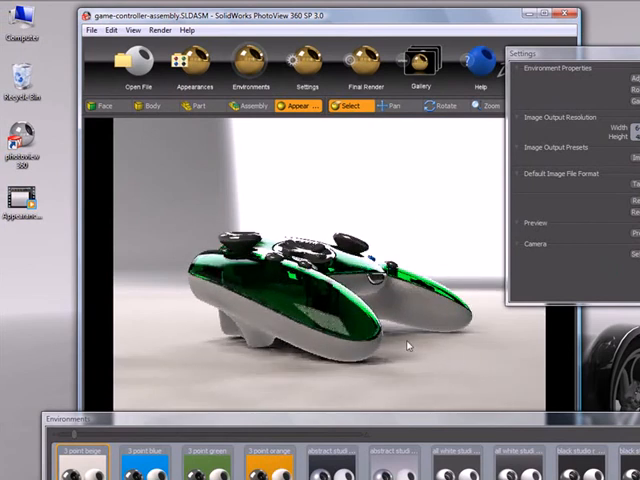
mouse_move(232, 170)
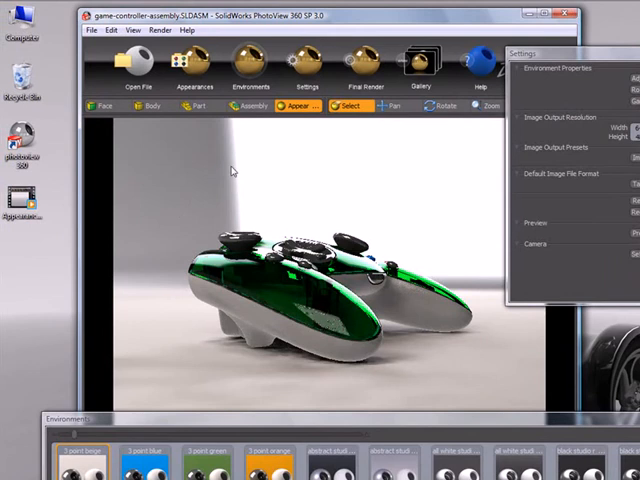
mouse_move(240, 164)
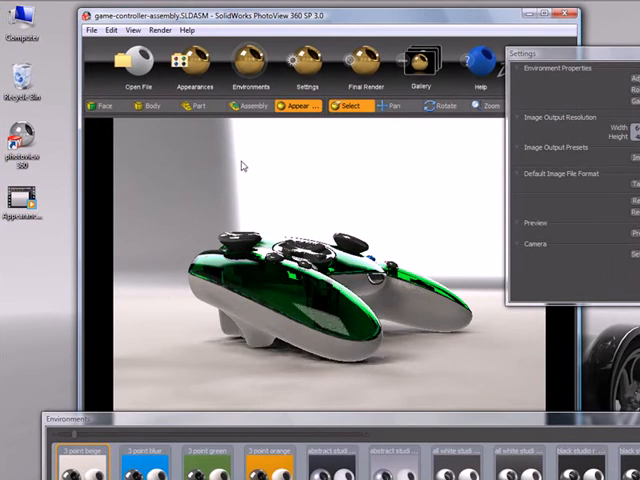
mouse_move(52, 216)
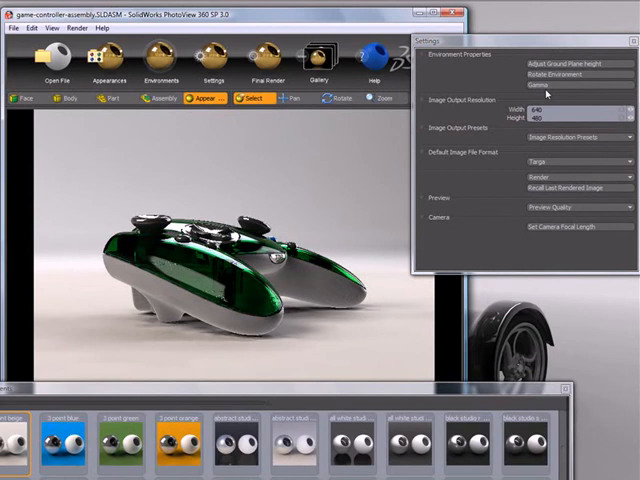
mouse_move(562, 102)
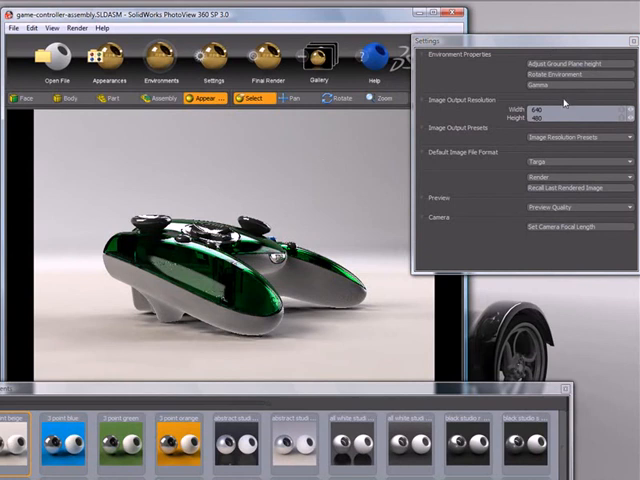